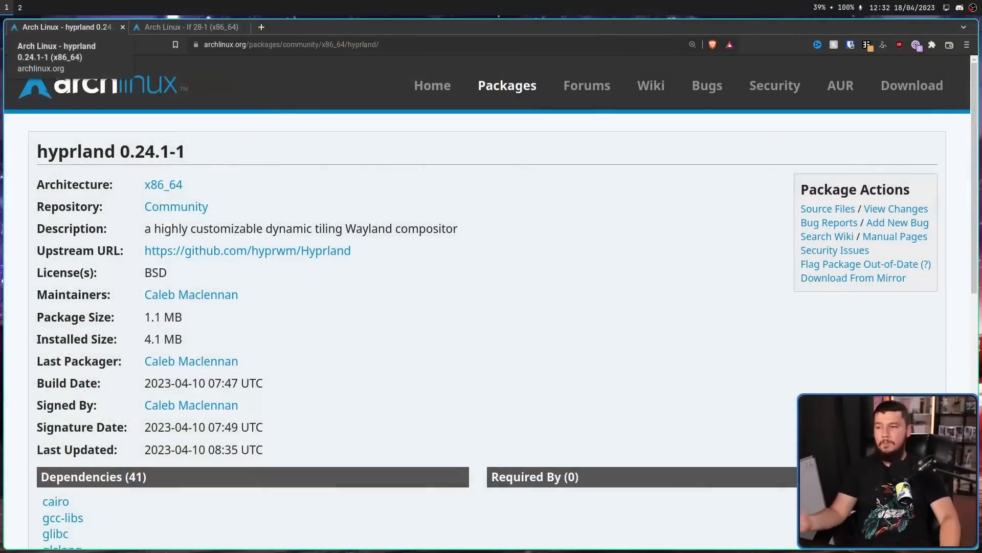
- Check the lf package page's Community repository, then return to the Arch User Repository tab
click(188, 27)
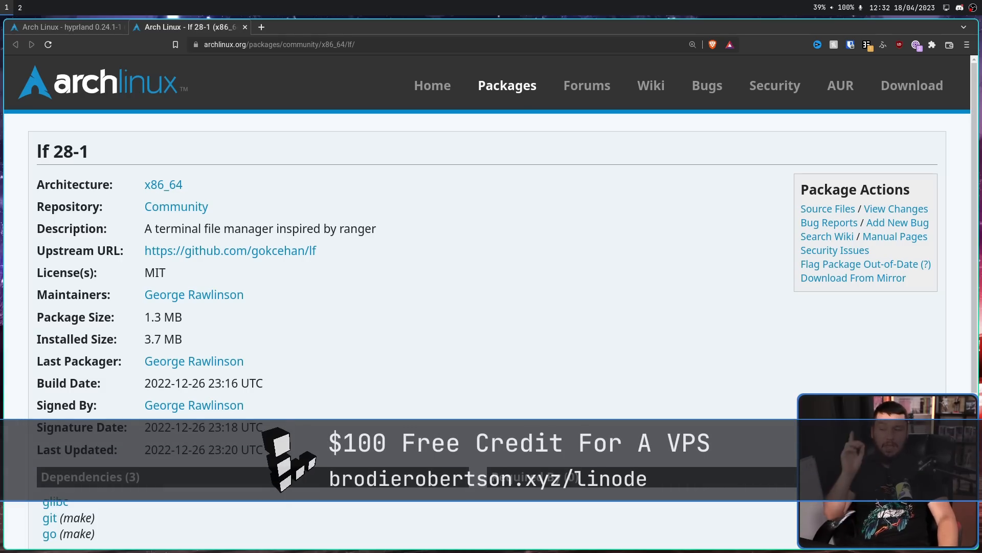
double_click(176, 206)
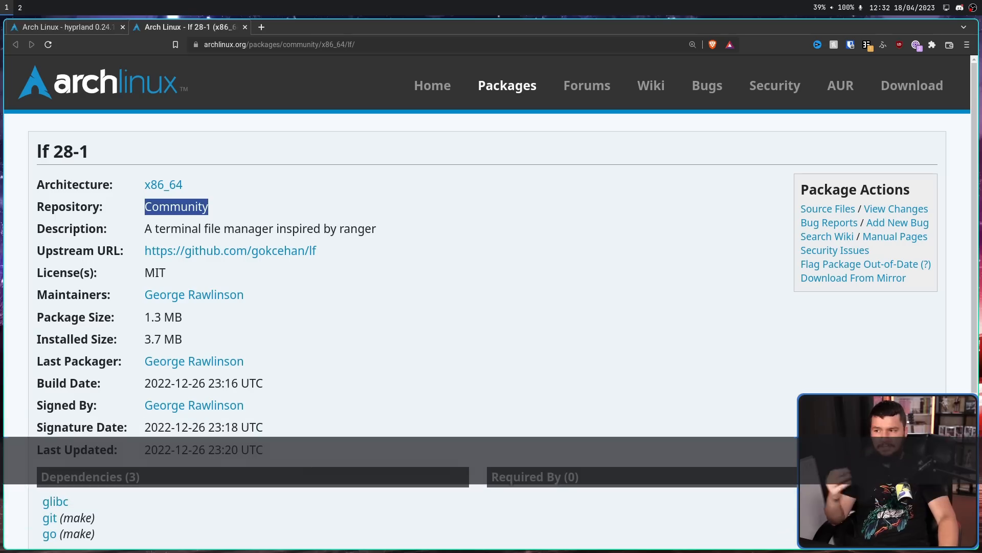
click(62, 28)
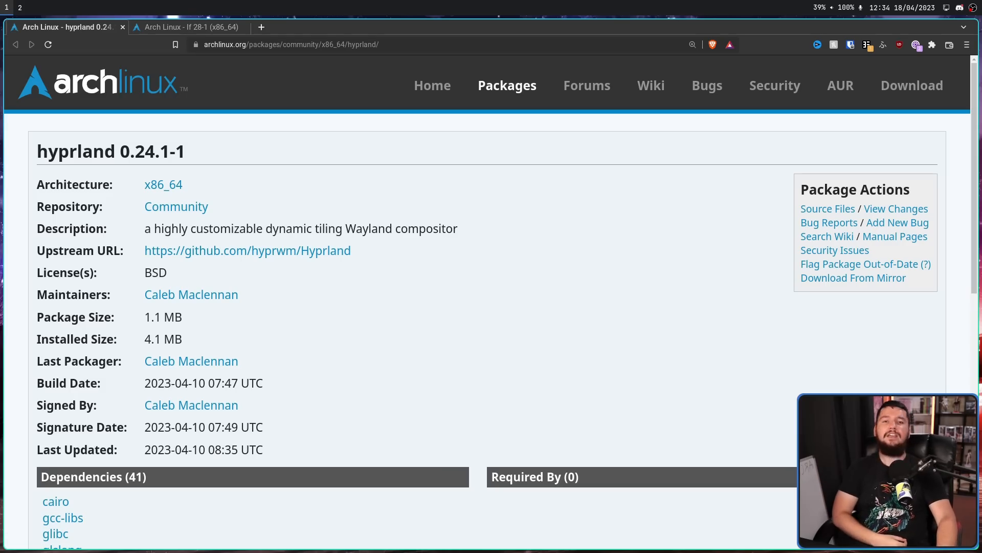
click(185, 27)
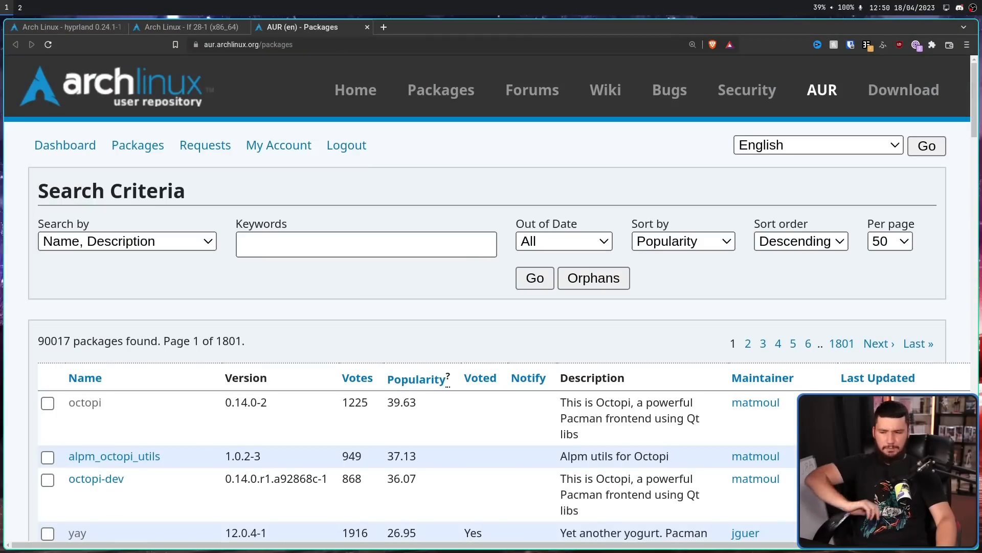
- Sort the AUR package list by votes, putting dropbox (2377 votes) on top
scroll(down, 3)
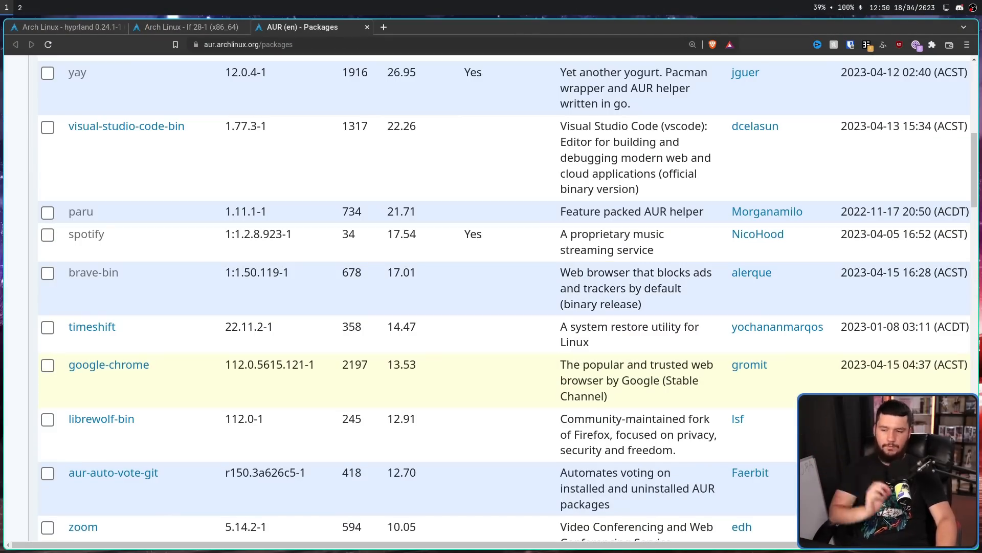
double_click(401, 364)
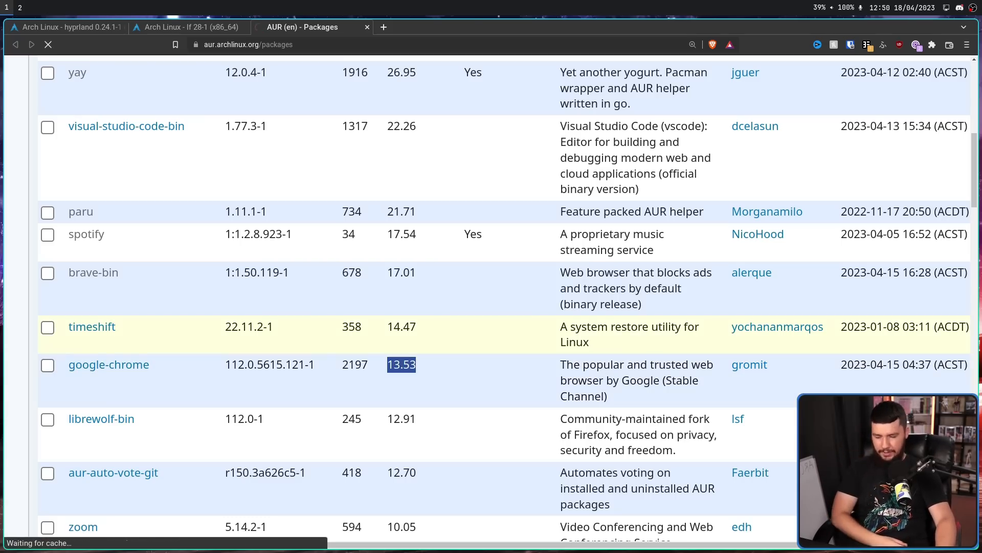
click(109, 364)
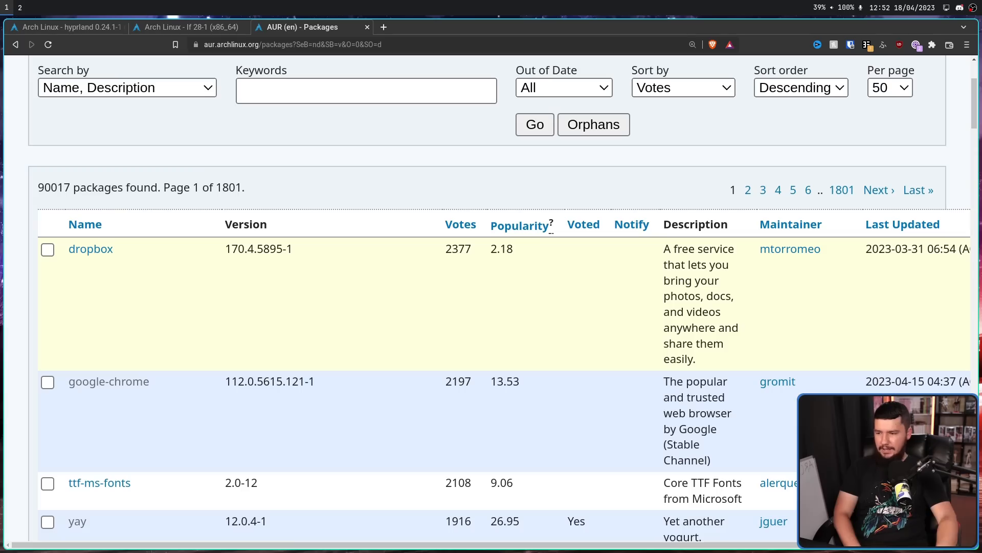
double_click(458, 248)
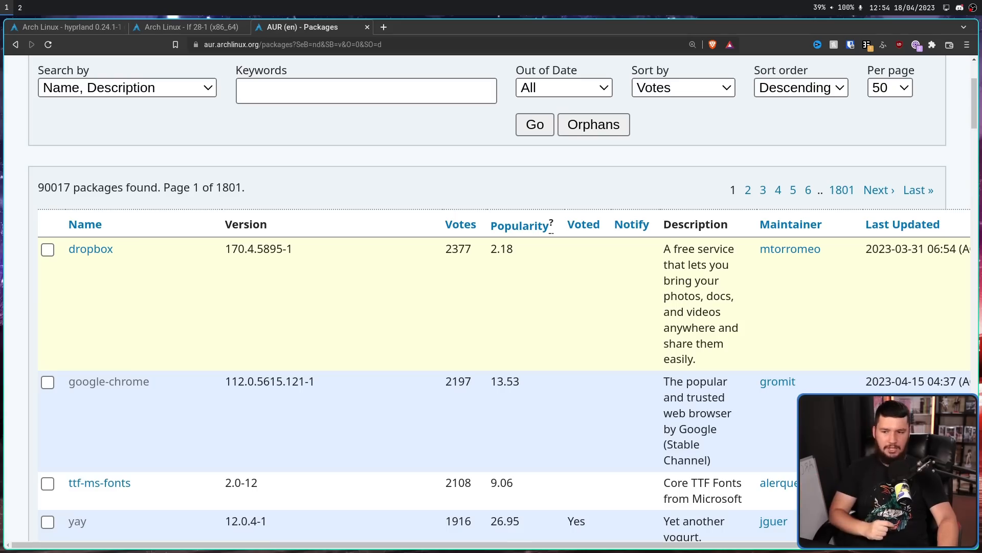
double_click(458, 249)
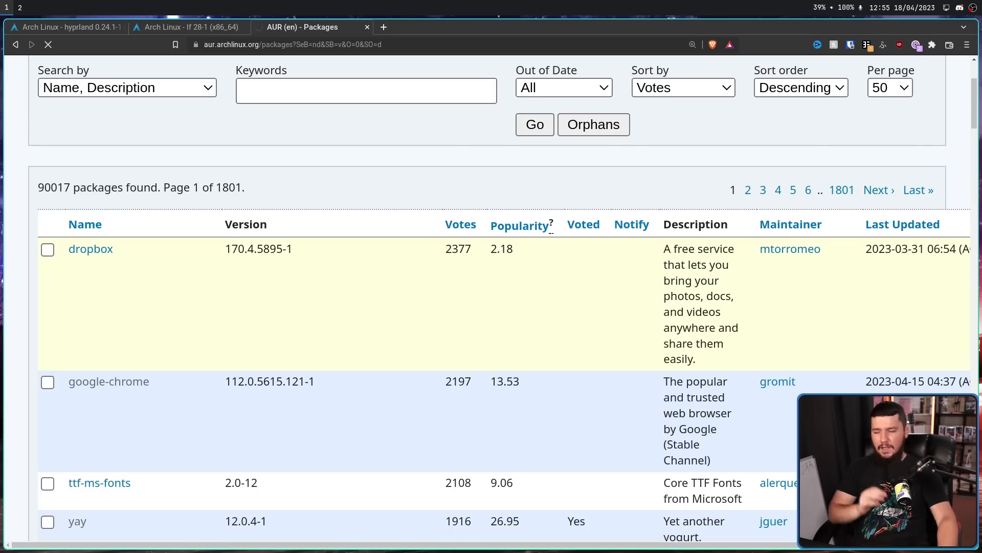
- Apply Popularity sorting to the AUR package list and scroll through the results
click(682, 87)
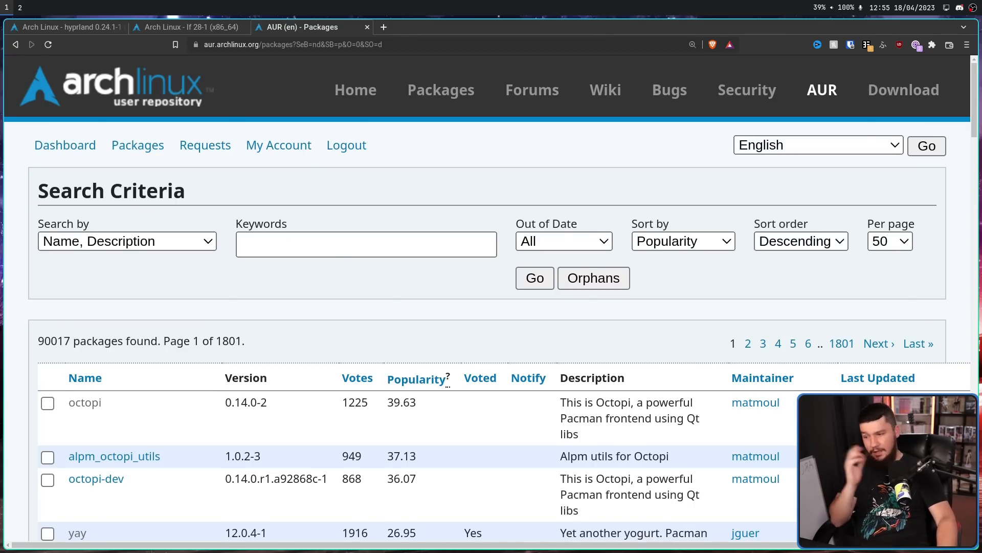
scroll(down, 3)
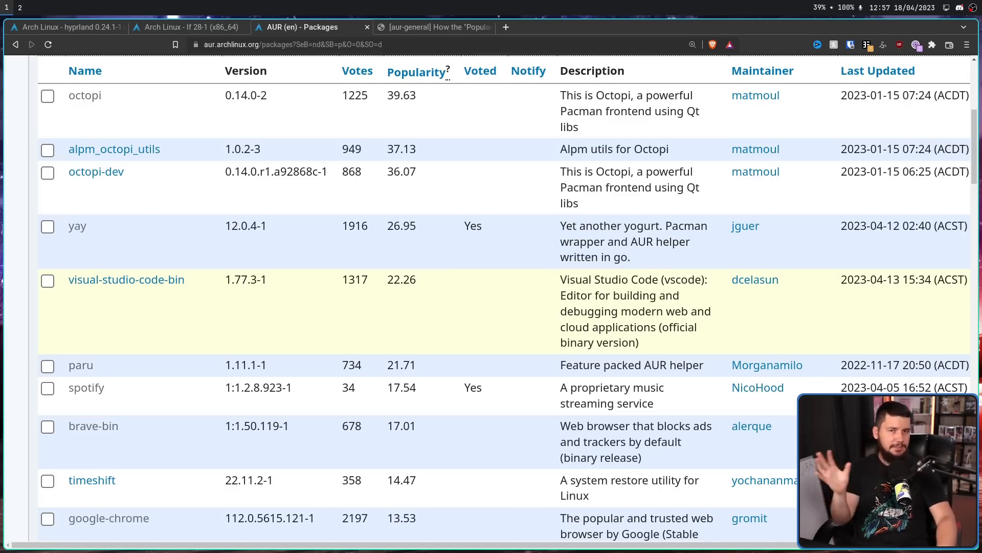
- Show the '[aur-general] How the Popularity value…' post on daily vote decay
click(432, 27)
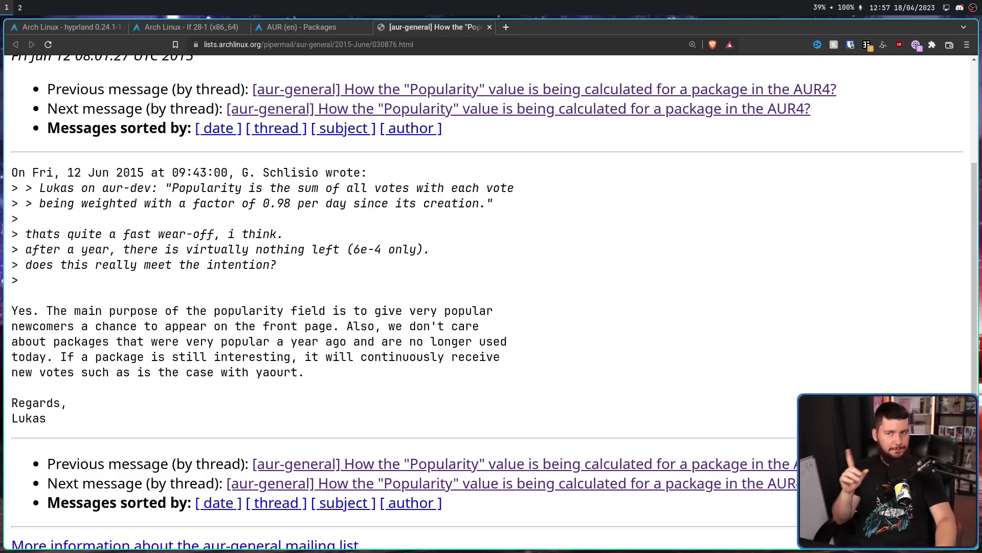
- Return to the 'AUR (en) - Packages' tab and scroll the popularity-sorted results
click(301, 27)
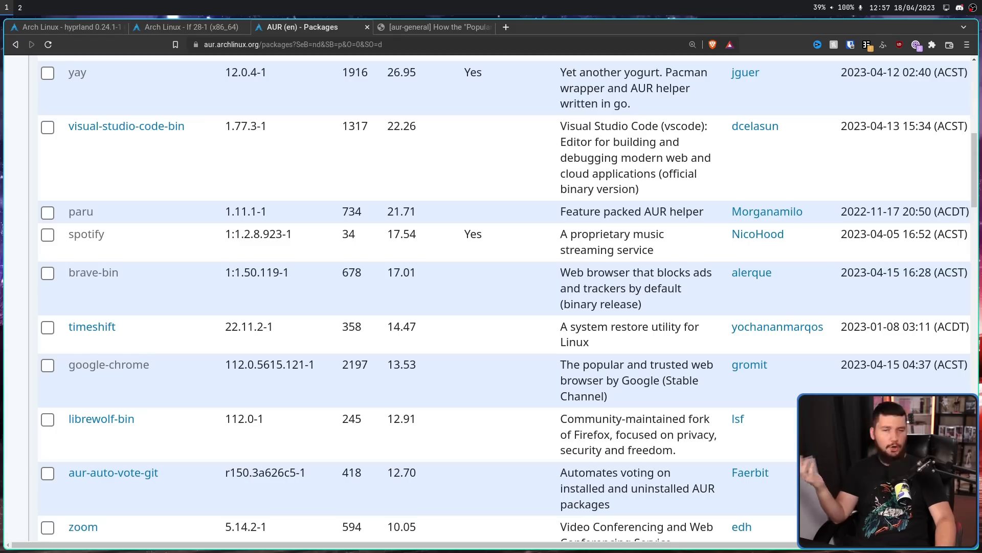
scroll(up, 3)
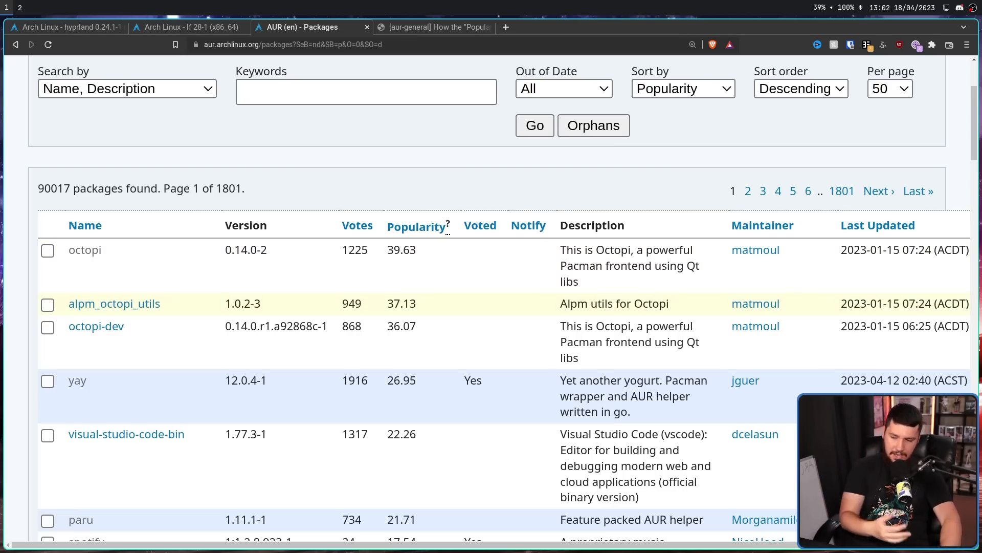
scroll(down, 3)
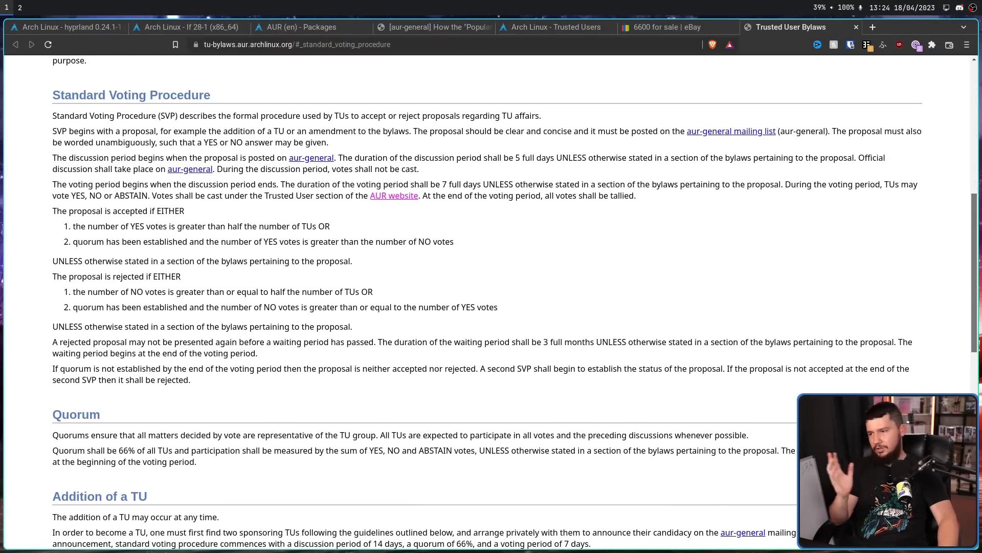
- Scroll the Trusted User Bylaws through Standard Voting Procedure, Quorum and Addition of a TU
scroll(down, 3)
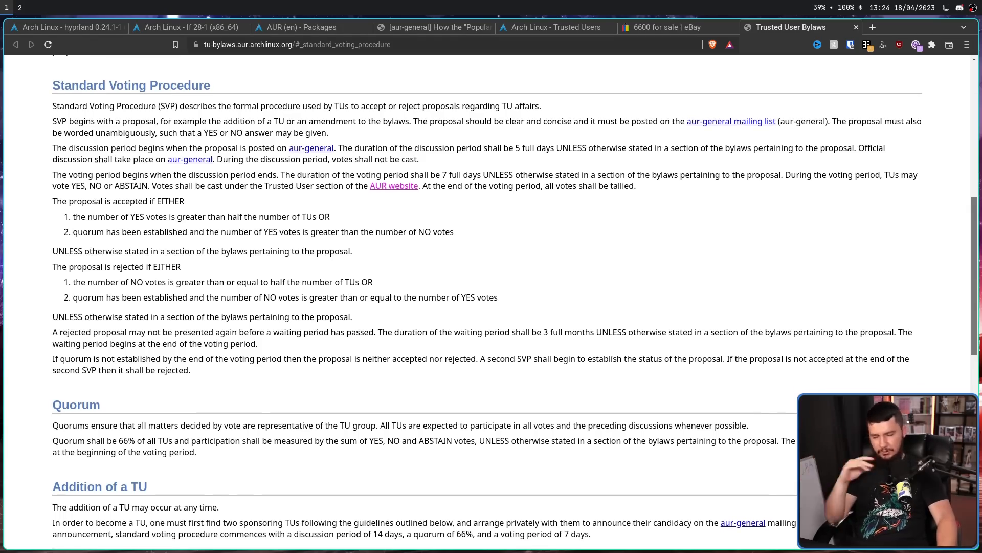